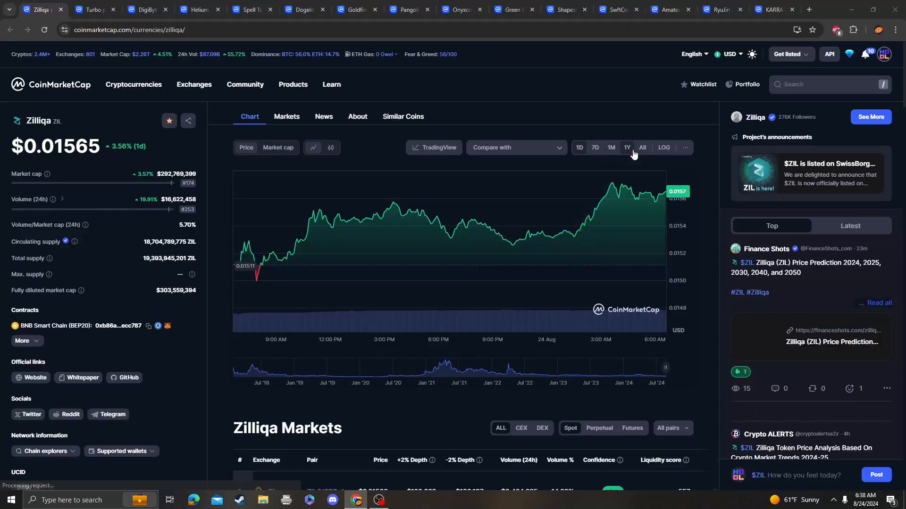
Show Zilliqa's full technical analysis chart as ZIL/USDT daily candles.
left_click(641, 147)
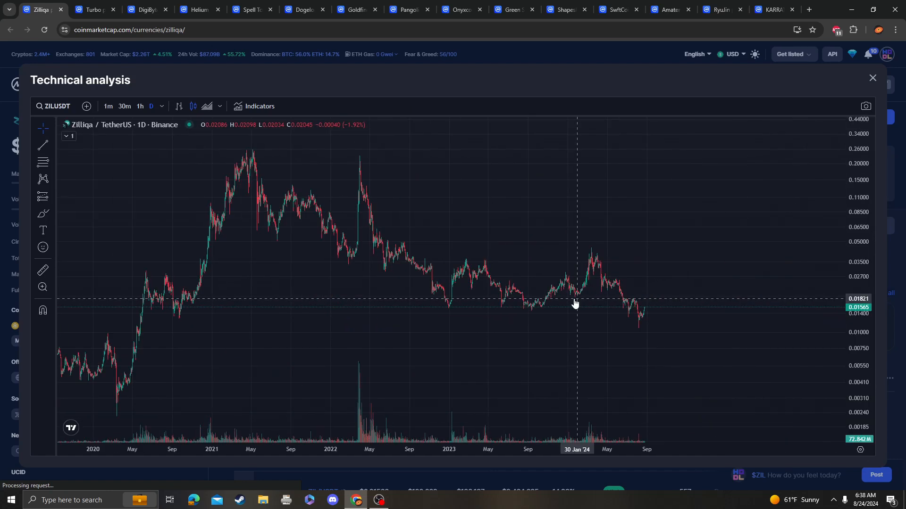
Search the indicator list for 'rsi' to add RSI and Stochastic RSI panes.
left_click(254, 105)
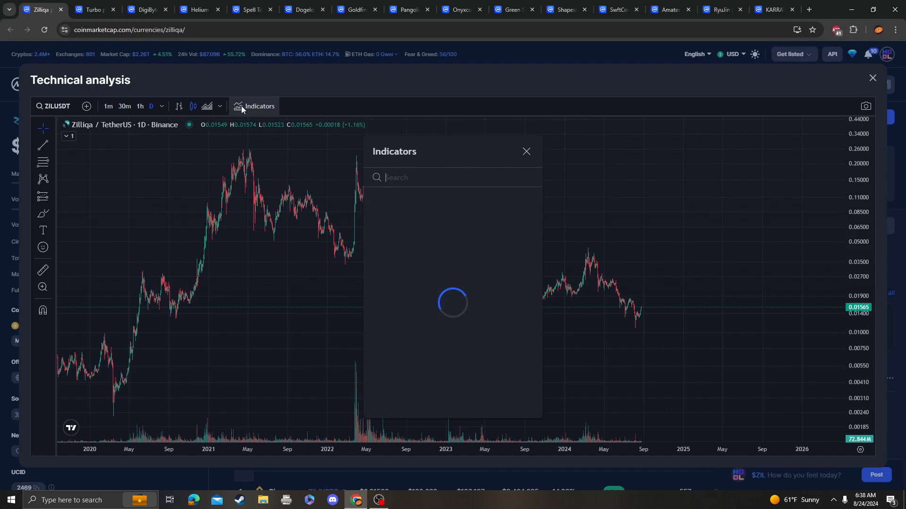
type("rsi")
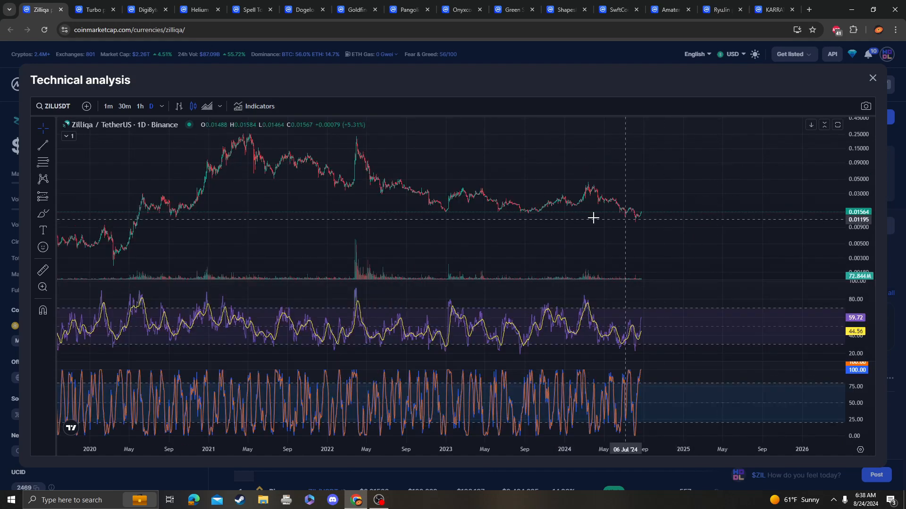
mouse_move(649, 216)
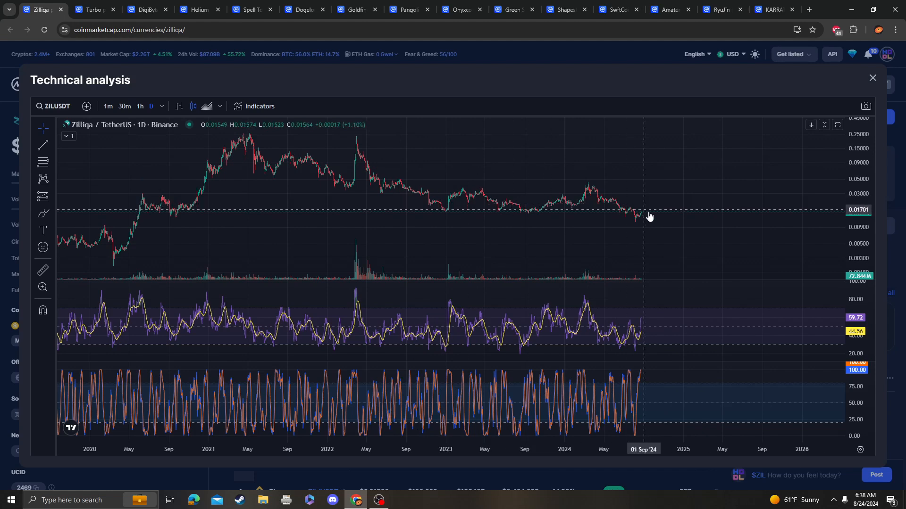
mouse_move(629, 185)
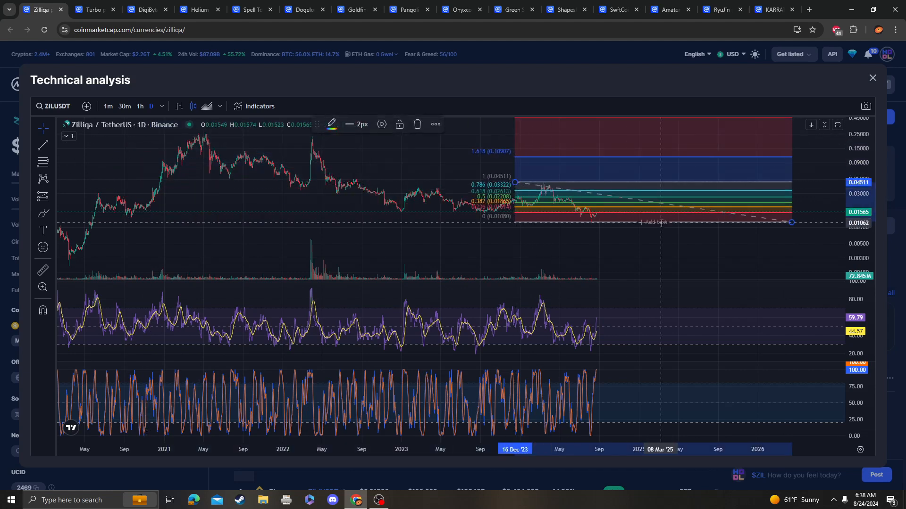
mouse_move(669, 215)
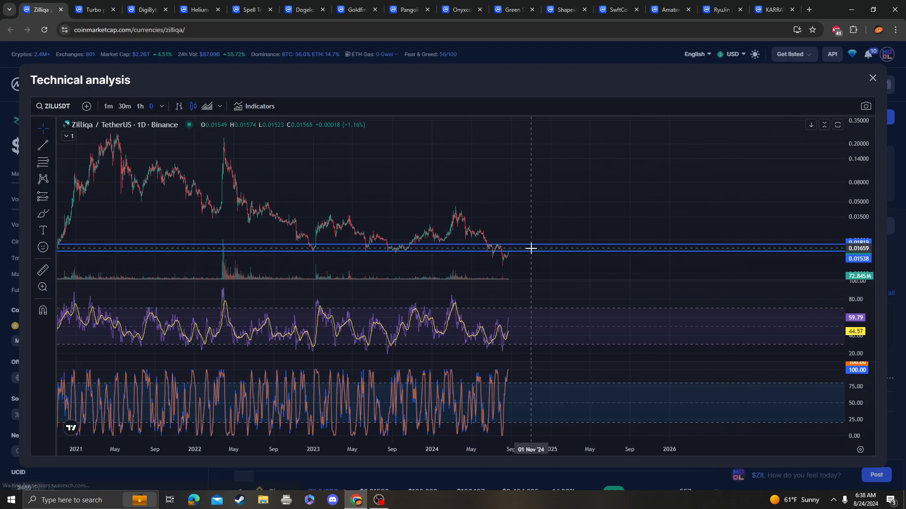
mouse_move(456, 211)
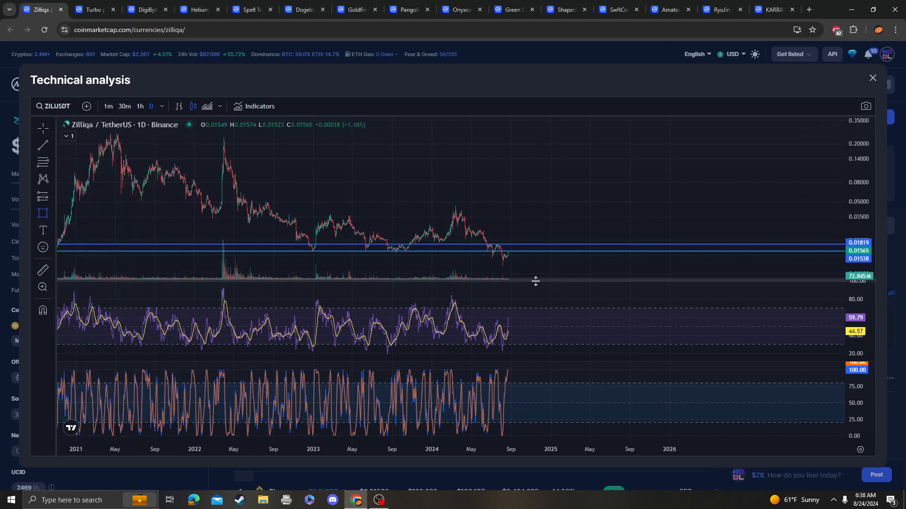
mouse_move(509, 243)
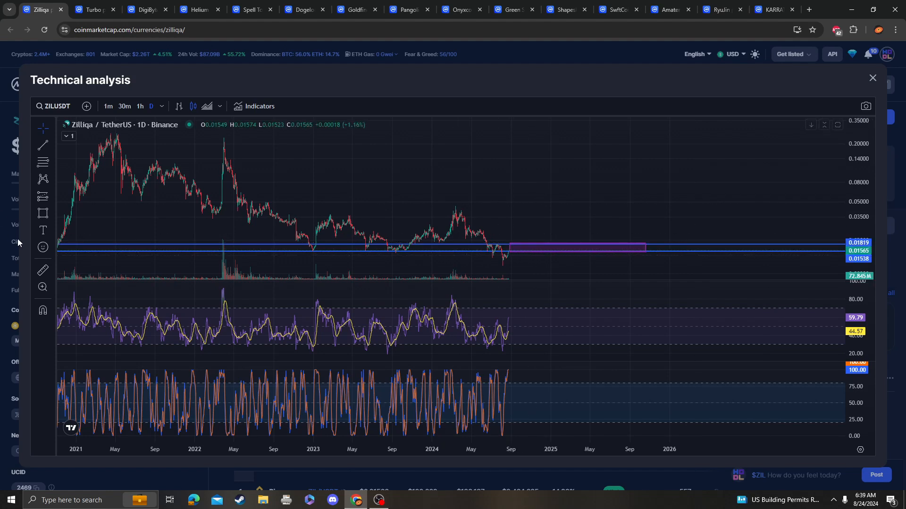
mouse_move(542, 239)
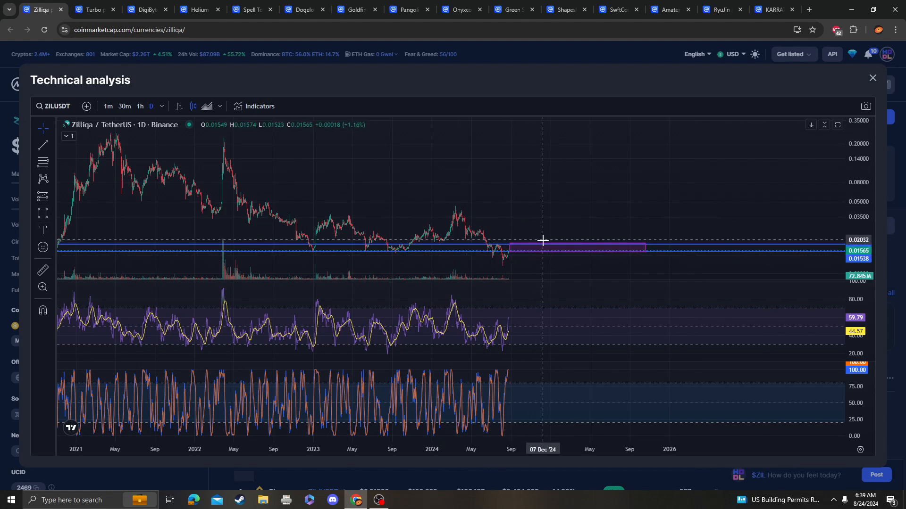
mouse_move(481, 210)
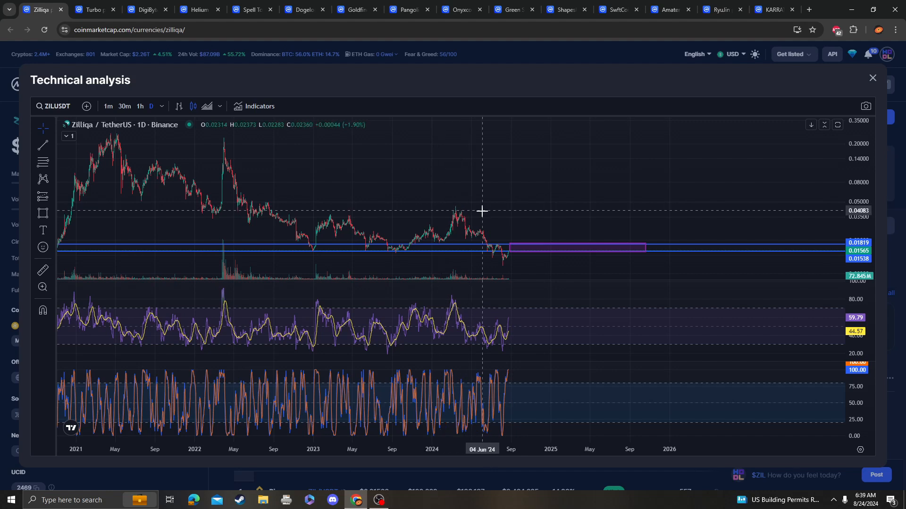
mouse_move(476, 205)
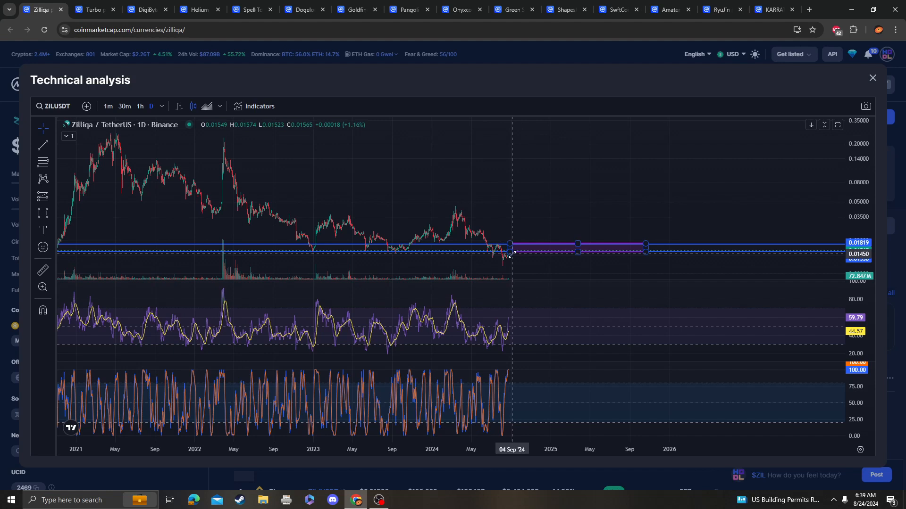
mouse_move(500, 206)
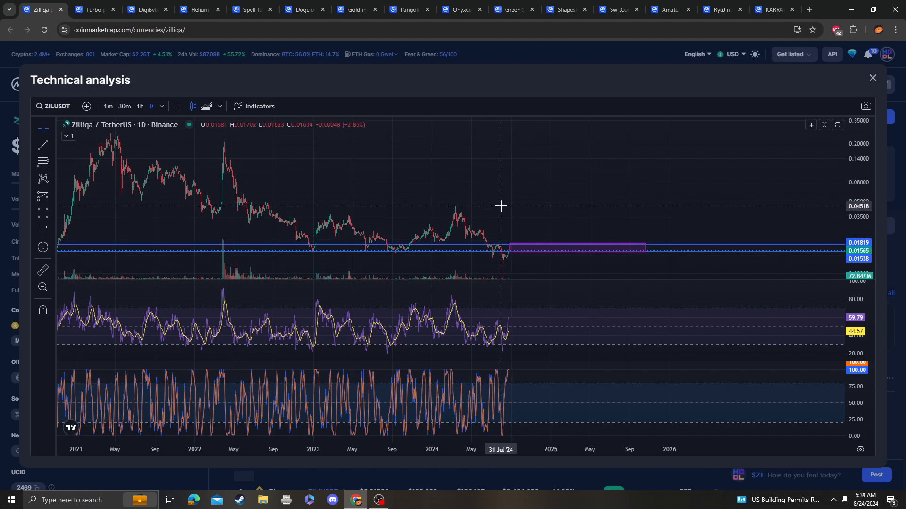
mouse_move(359, 246)
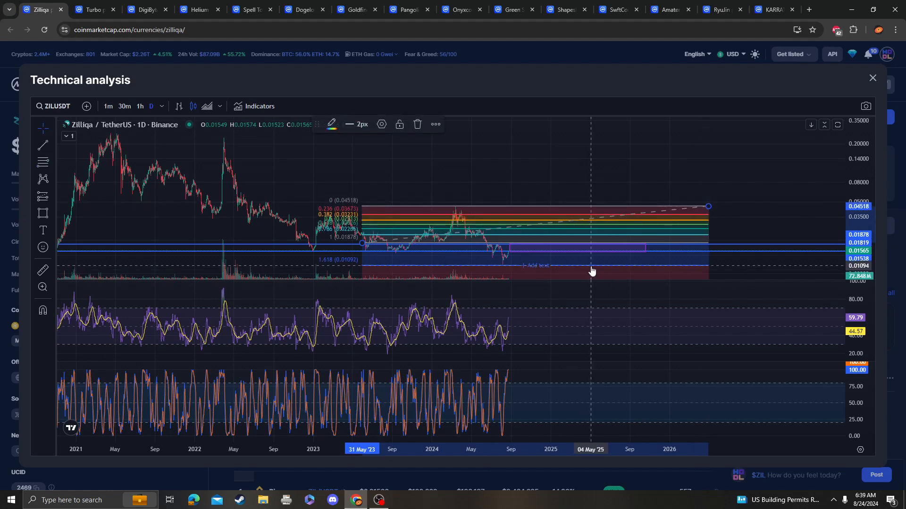
mouse_move(510, 268)
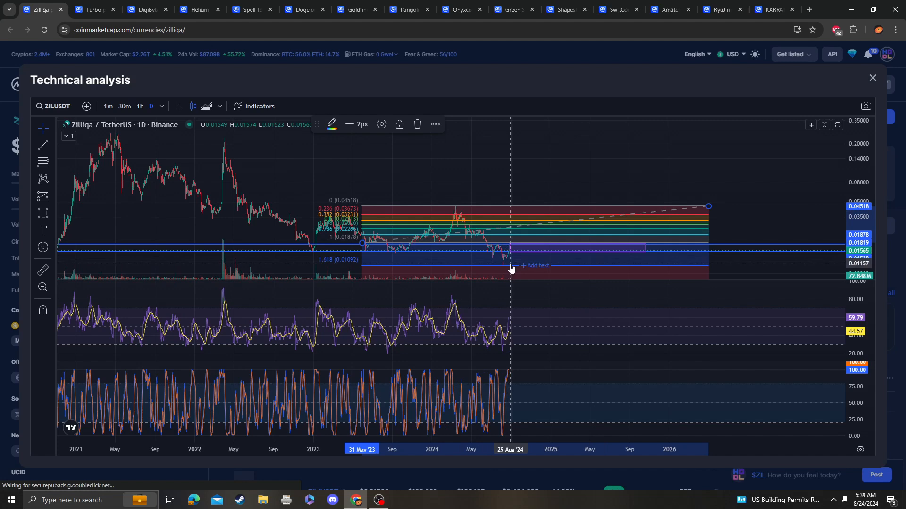
mouse_move(390, 255)
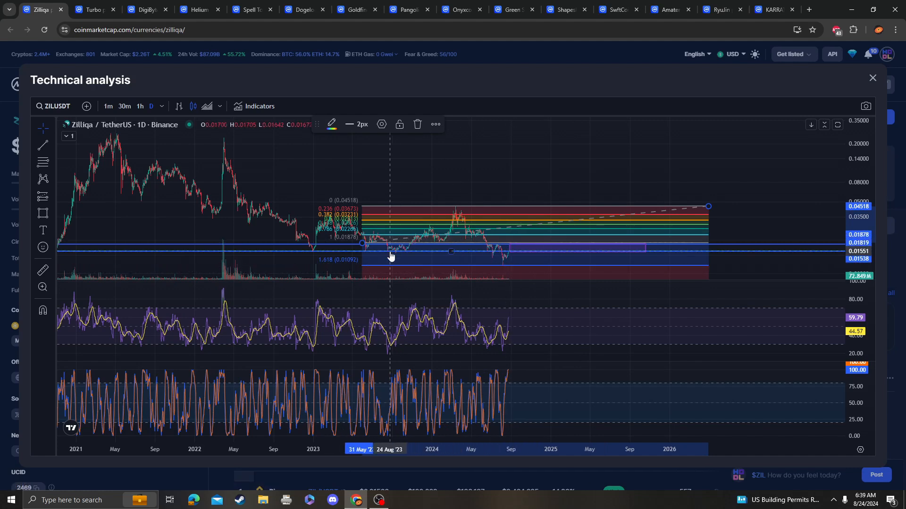
mouse_move(680, 225)
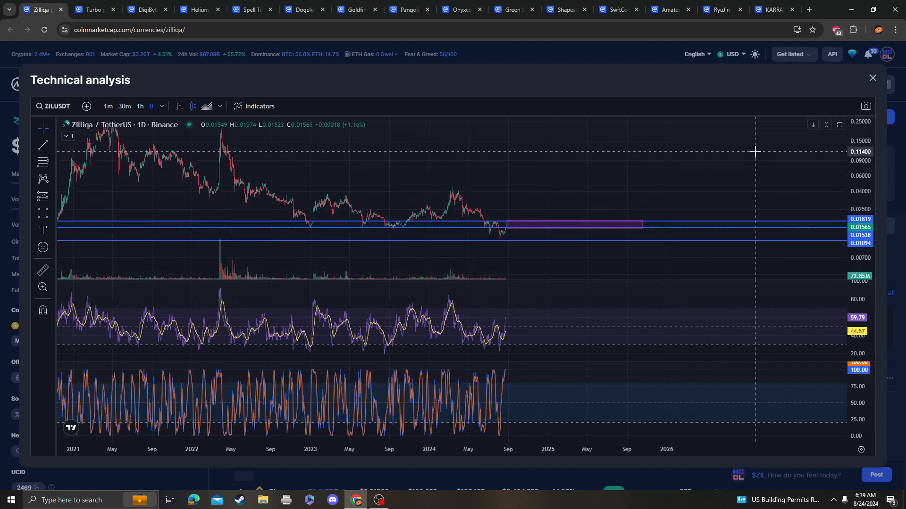
mouse_move(693, 196)
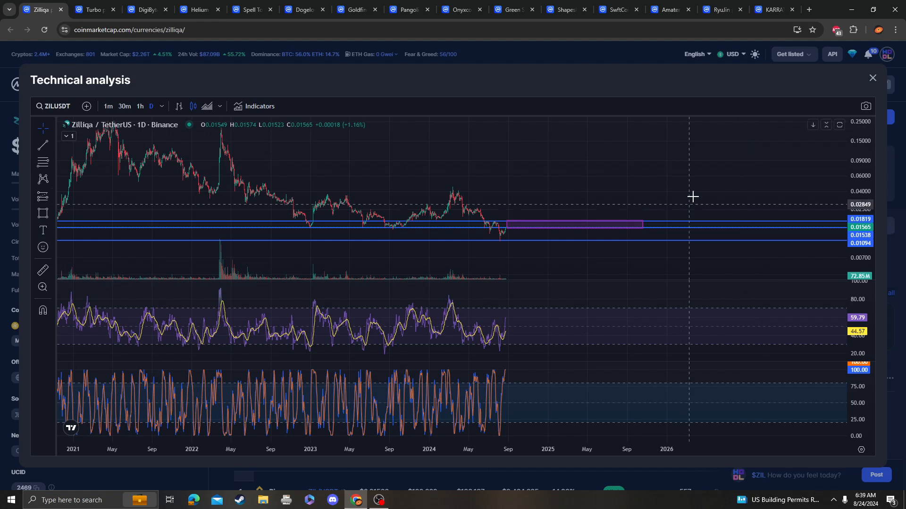
mouse_move(682, 164)
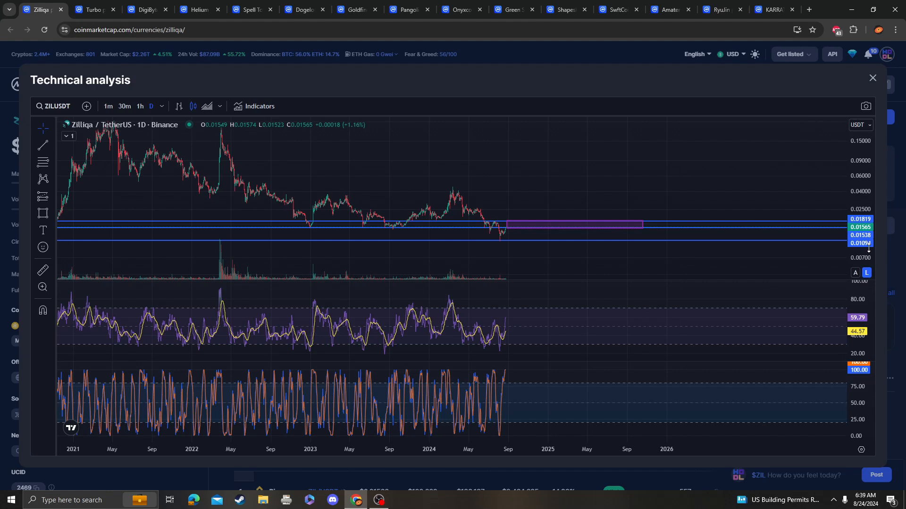
mouse_move(654, 244)
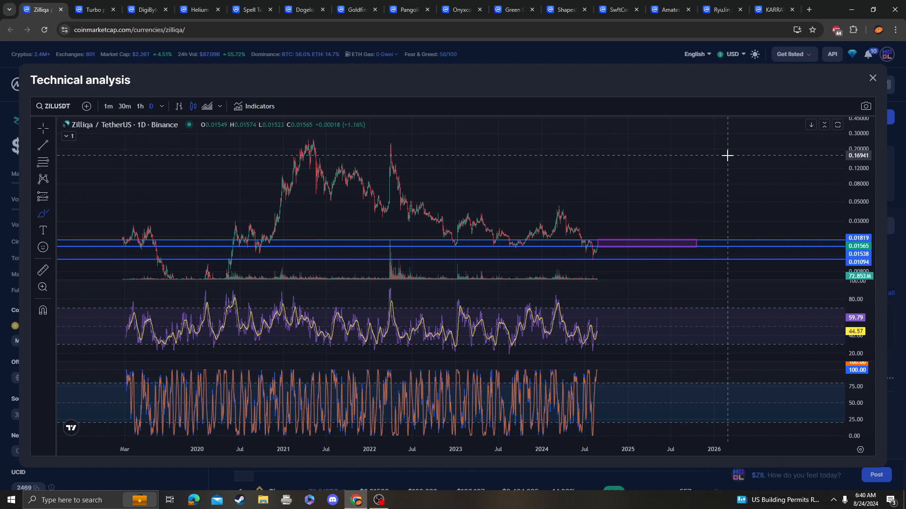
mouse_move(624, 188)
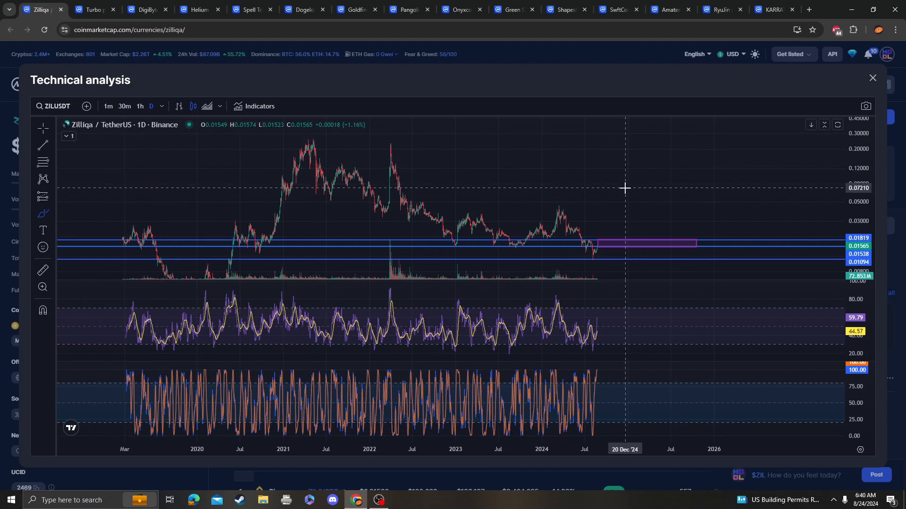